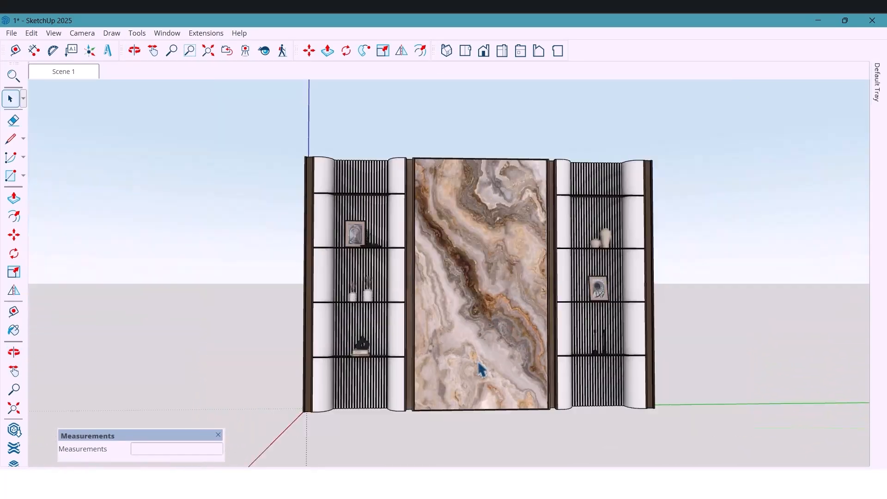
# Scroll down through the grid of older tutorials on the channel's Videos tab
pyautogui.click(134, 51)
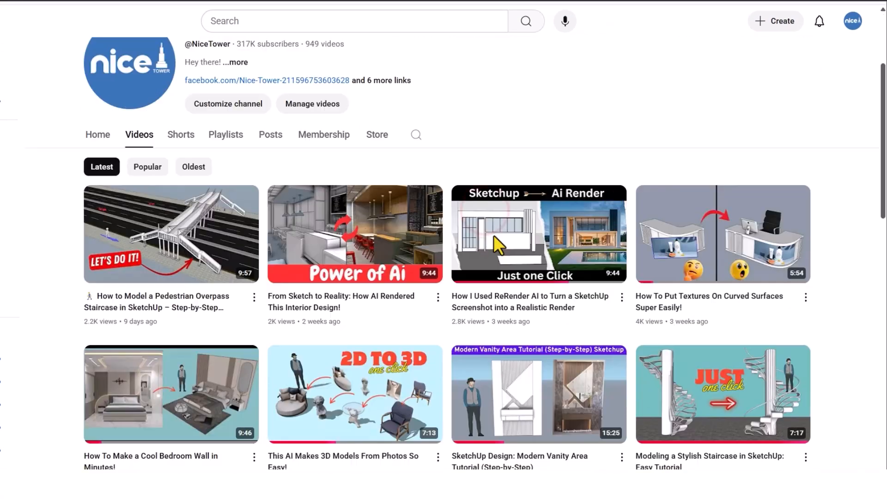
pyautogui.scroll(-3)
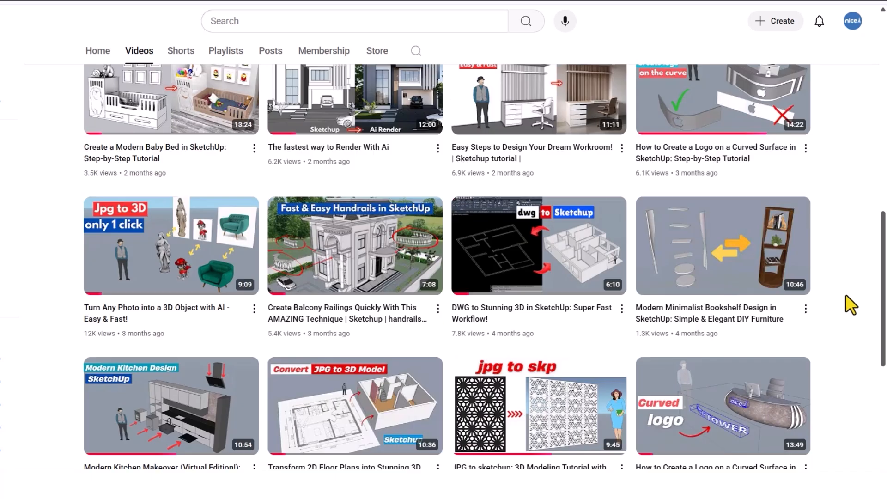
pyautogui.scroll(-3)
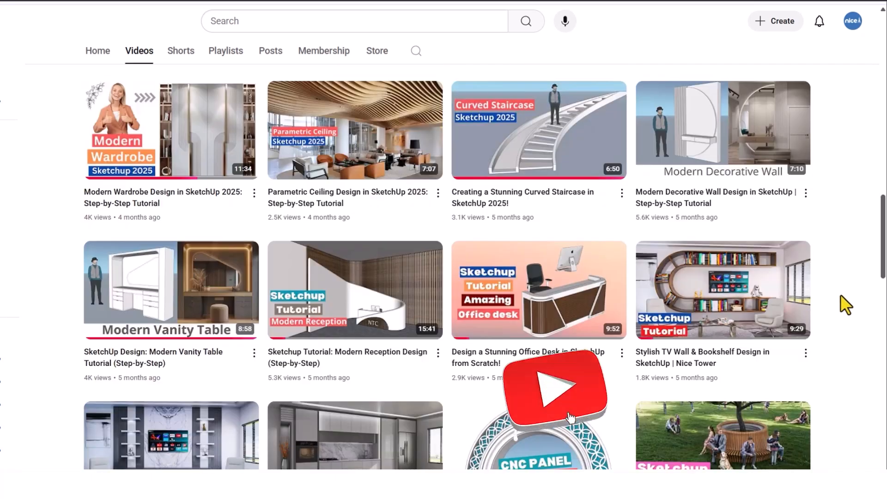
pyautogui.scroll(-3)
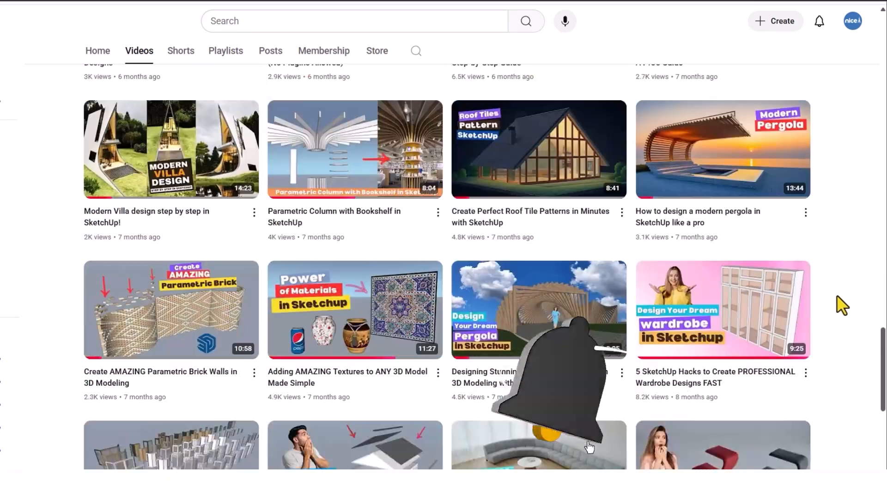
pyautogui.scroll(-3)
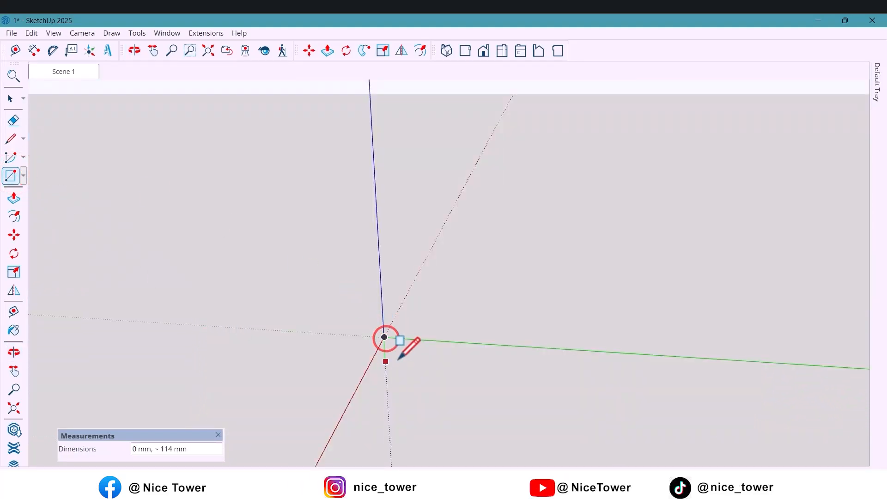
# Draw a 150 × 100 mm rectangle from the origin and push/pull it upward into a tall block
pyautogui.write('150')
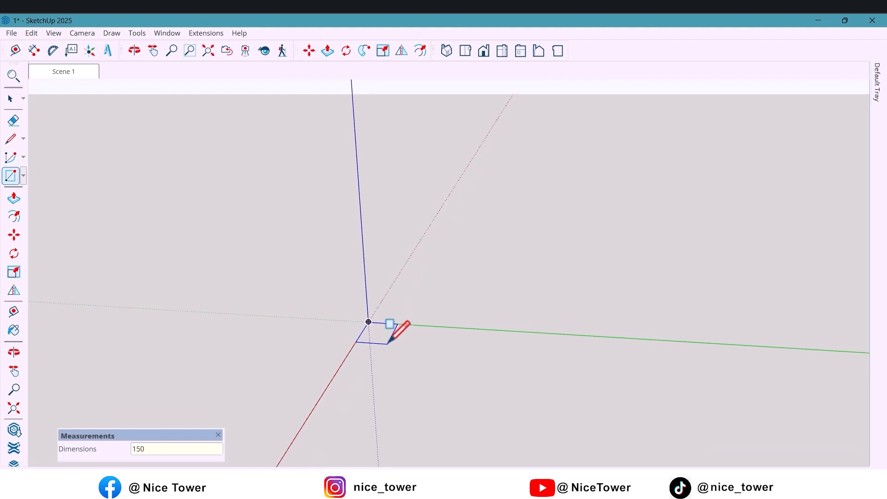
pyautogui.write(',100')
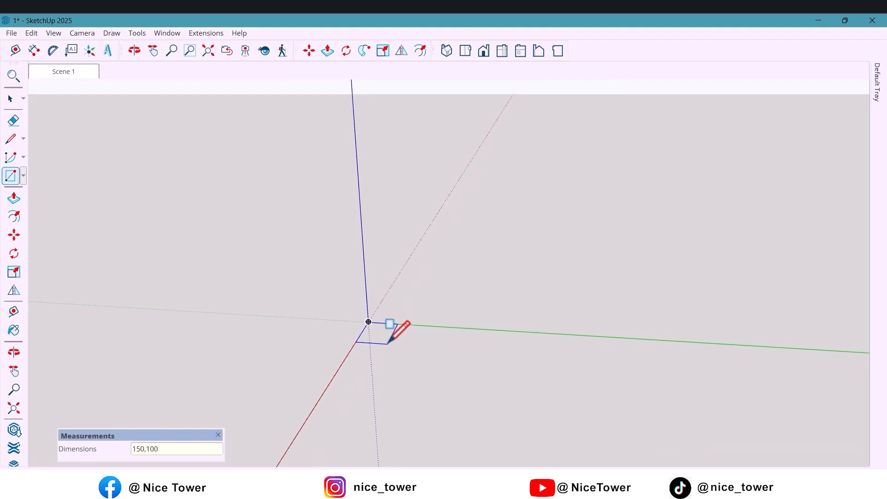
pyautogui.click(327, 51)
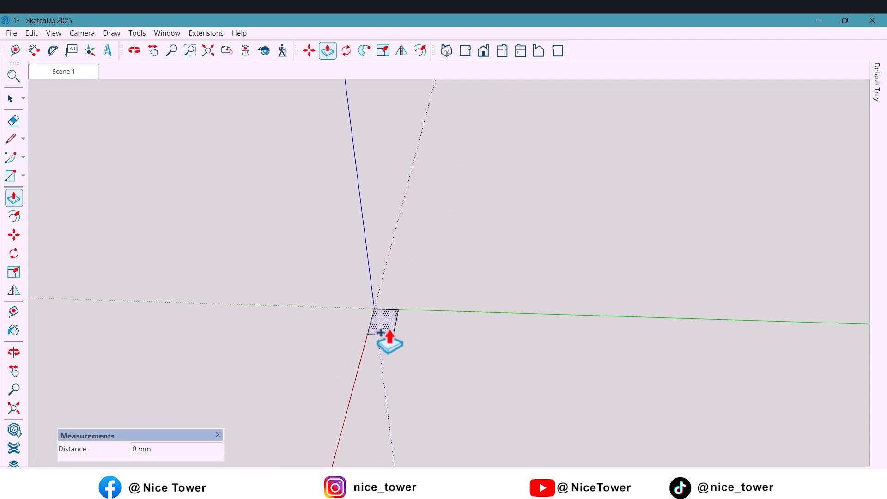
pyautogui.moveTo(380, 331); pyautogui.dragTo(382, 277)
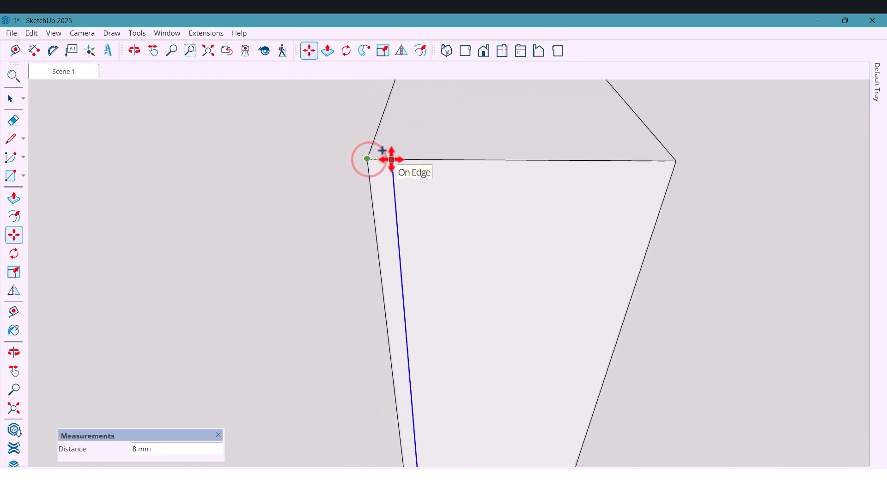
# Move the face edges 15 mm inward and push the central strip in 15 mm
pyautogui.write('15')
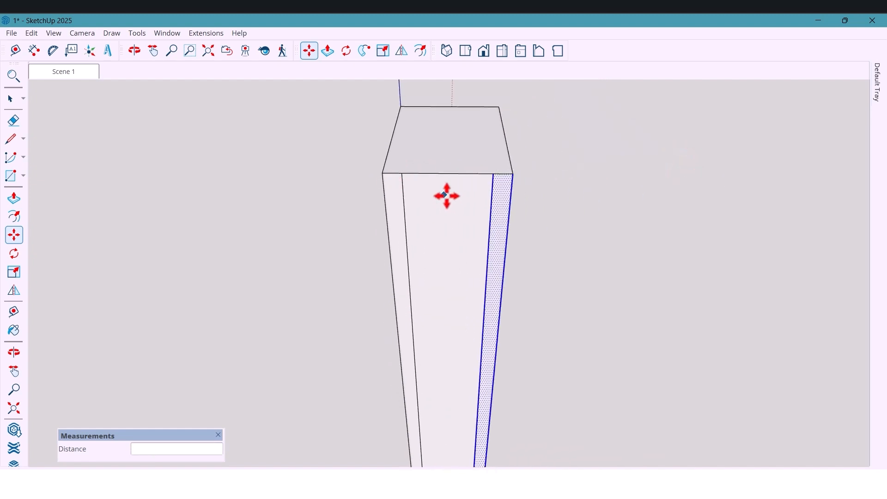
pyautogui.click(327, 50)
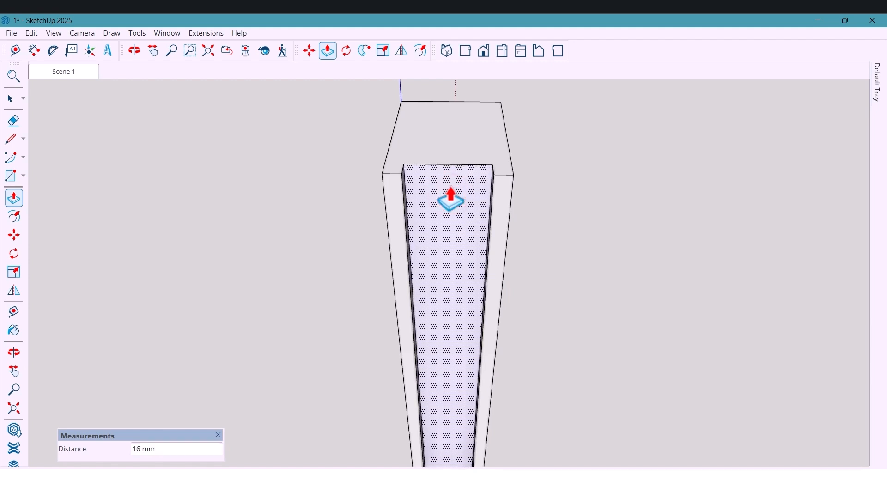
pyautogui.write('15')
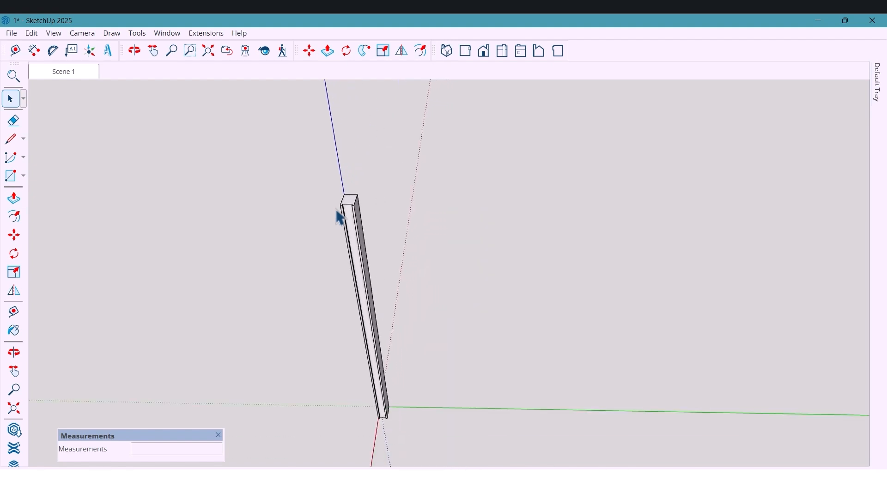
# Select all of the recessed post's geometry and make it a group
pyautogui.moveTo(337, 217); pyautogui.dragTo(367, 317)
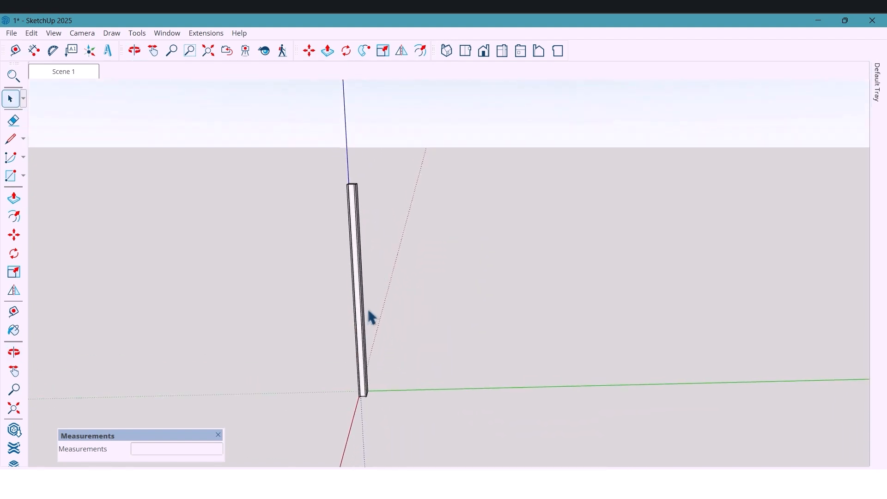
pyautogui.rightClick(368, 317)
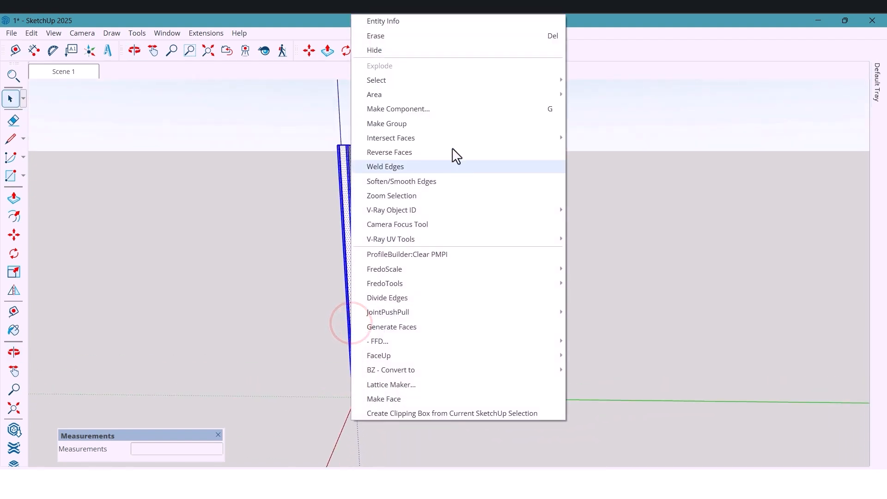
pyautogui.click(385, 167)
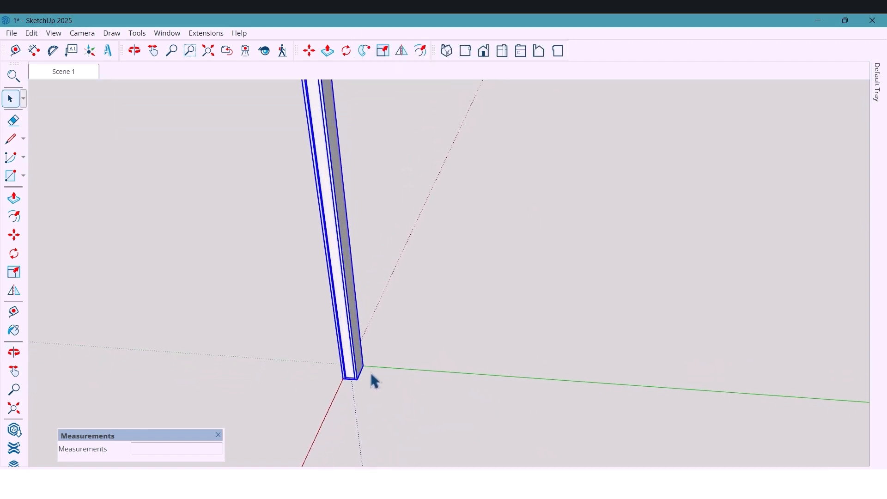
pyautogui.click(13, 176)
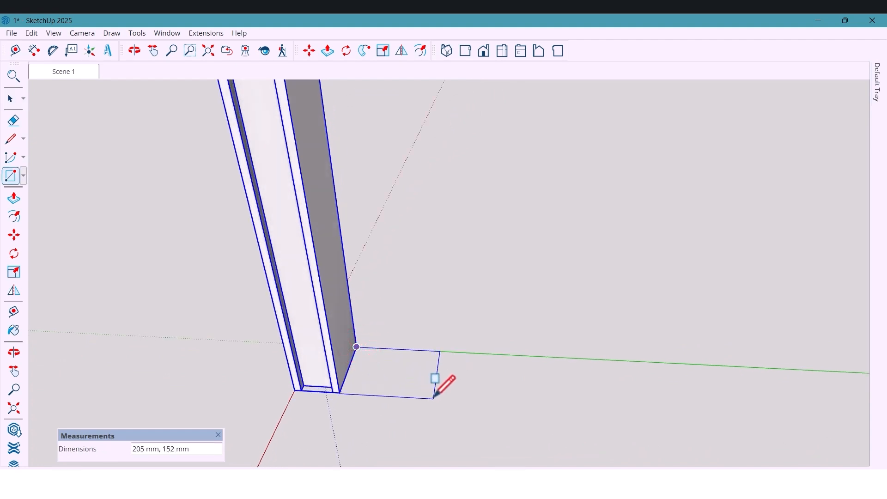
# Draw a 200 mm rectangle at the post's base and pull it up to post height
pyautogui.write('200')
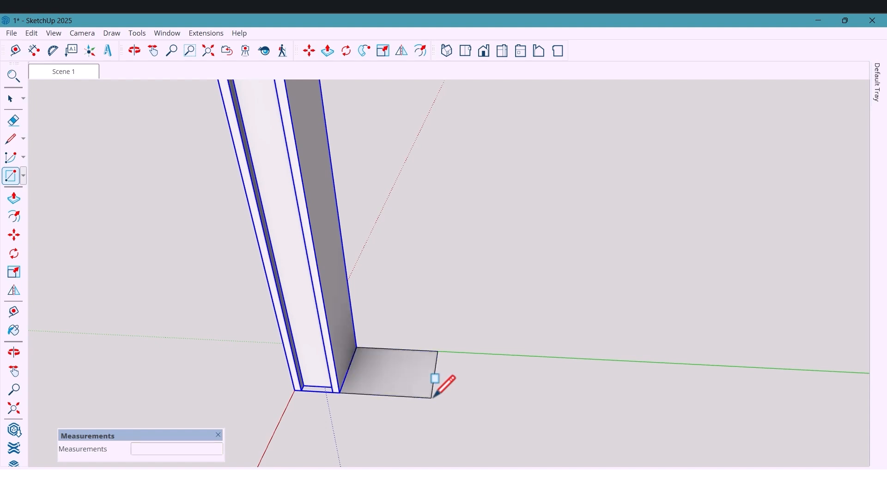
pyautogui.click(14, 157)
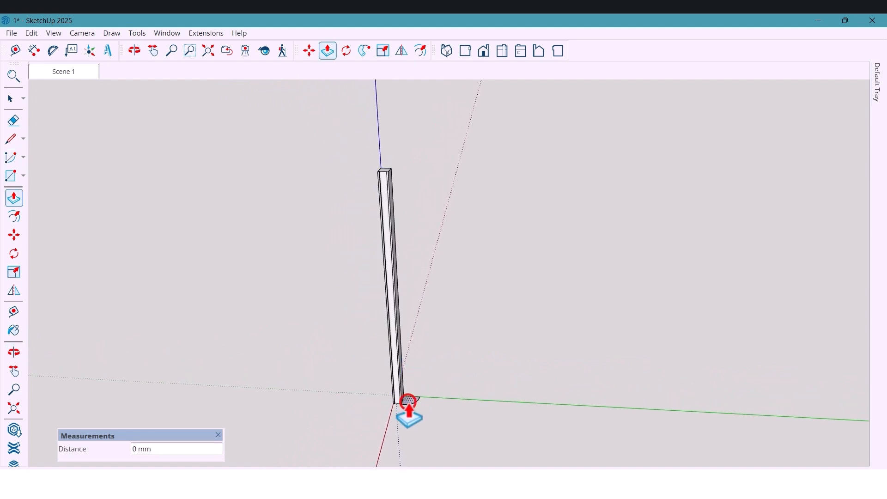
pyautogui.moveTo(407, 403); pyautogui.dragTo(380, 262)
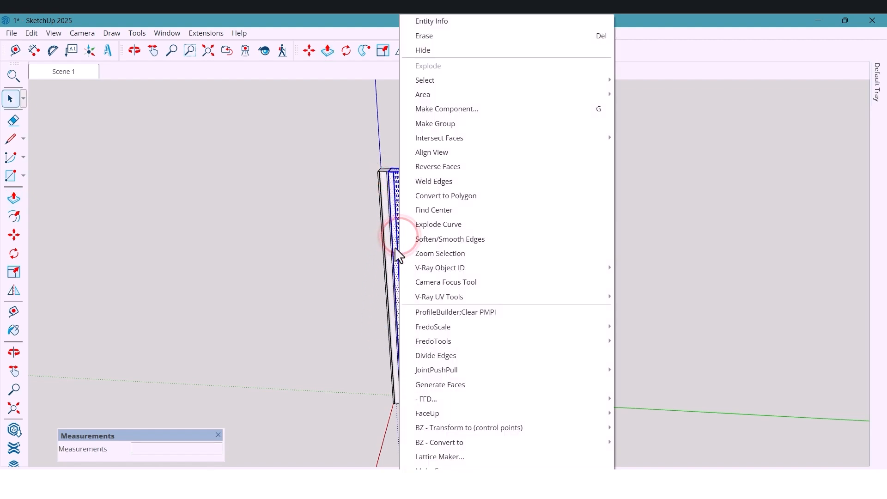
pyautogui.moveTo(446, 109)
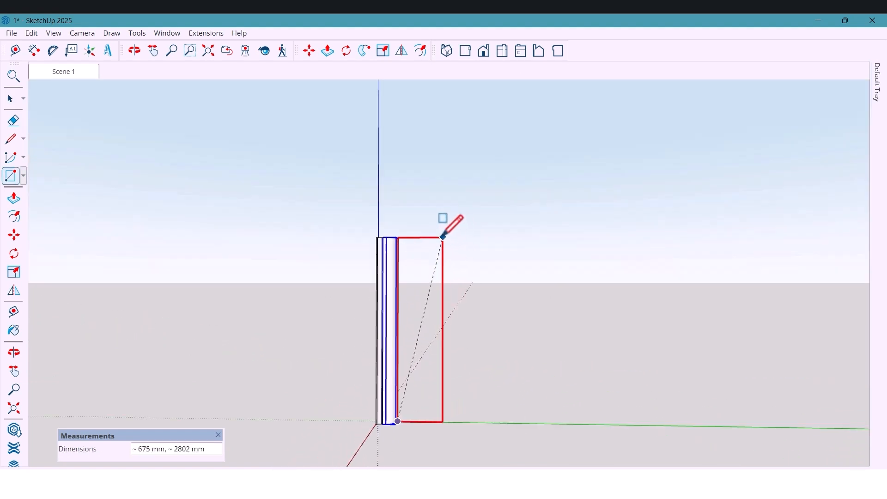
# Draw a 600 mm wide vertical rectangle beside the post as the central panel
pyautogui.write('600,')
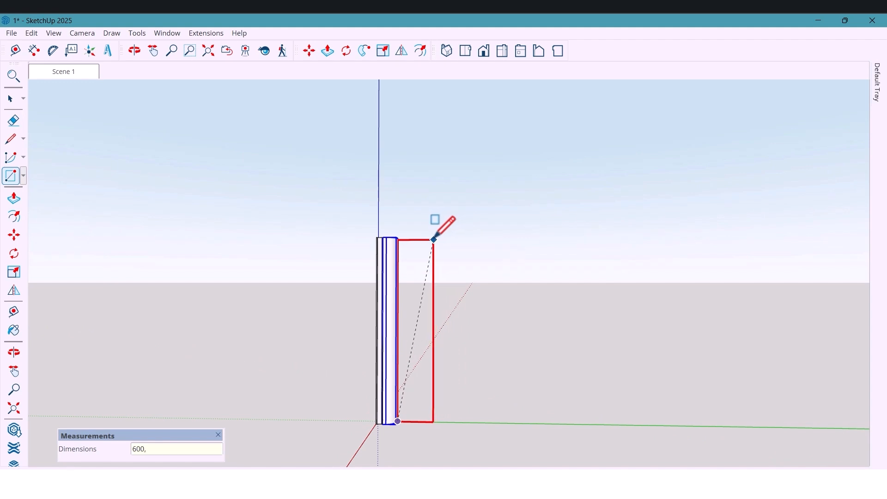
pyautogui.write('2')
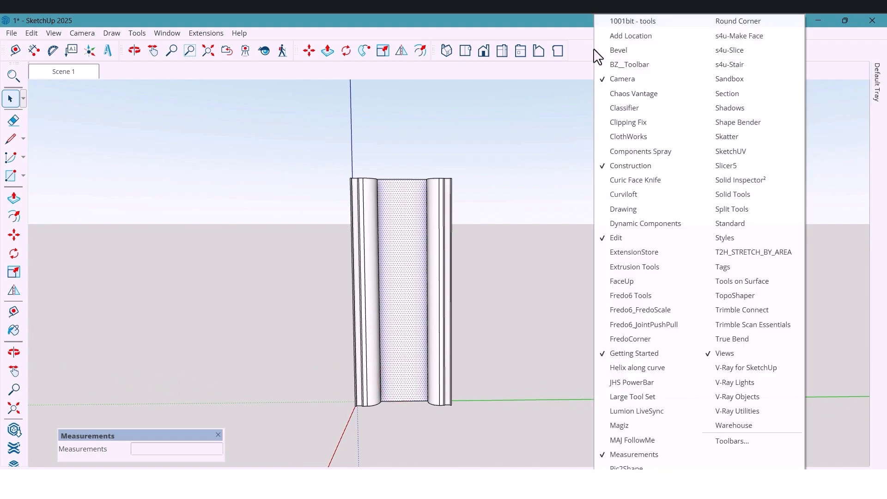
# Enable the 1001bit tools palette and turn the central panel face into a component
pyautogui.click(632, 21)
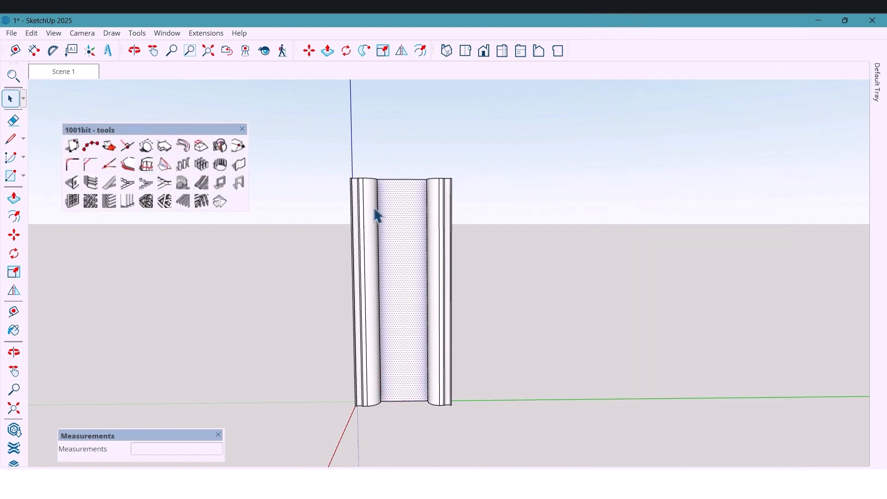
pyautogui.moveTo(406, 265)
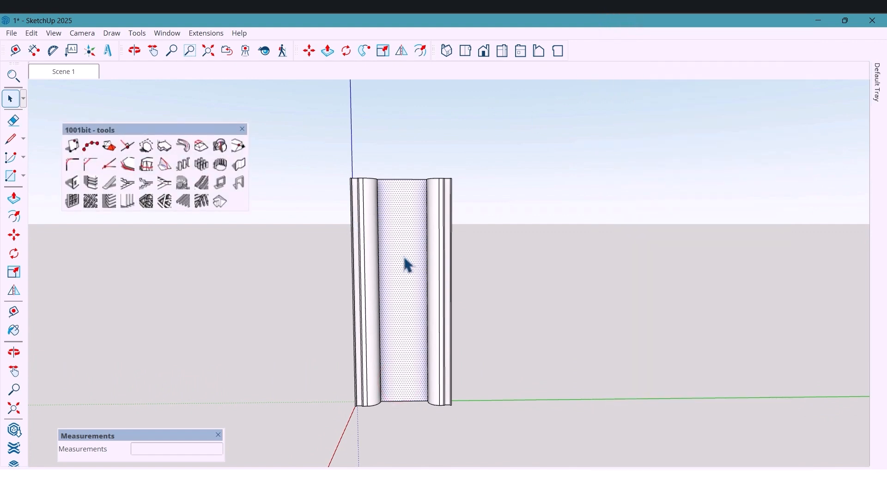
pyautogui.rightClick(405, 263)
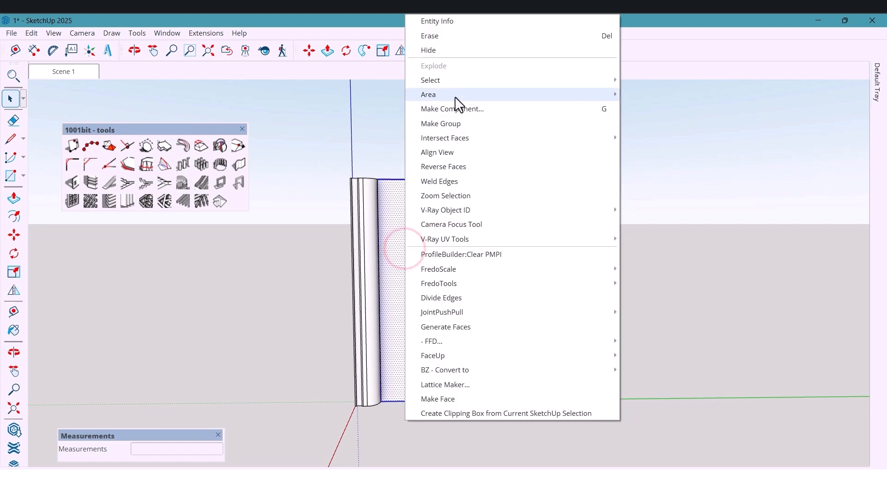
pyautogui.click(452, 109)
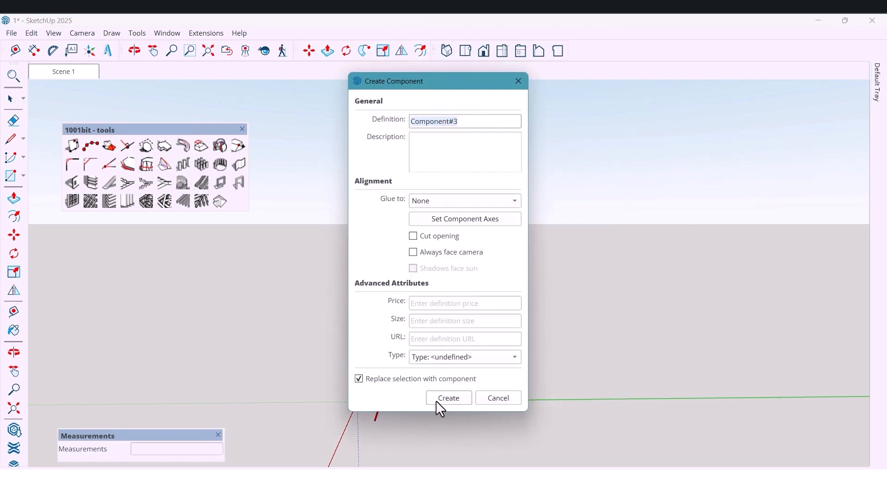
pyautogui.click(448, 397)
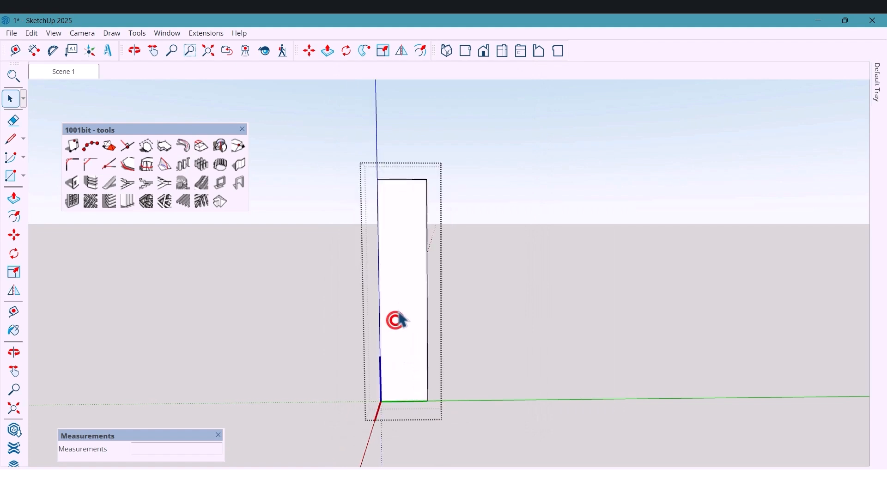
pyautogui.click(133, 200)
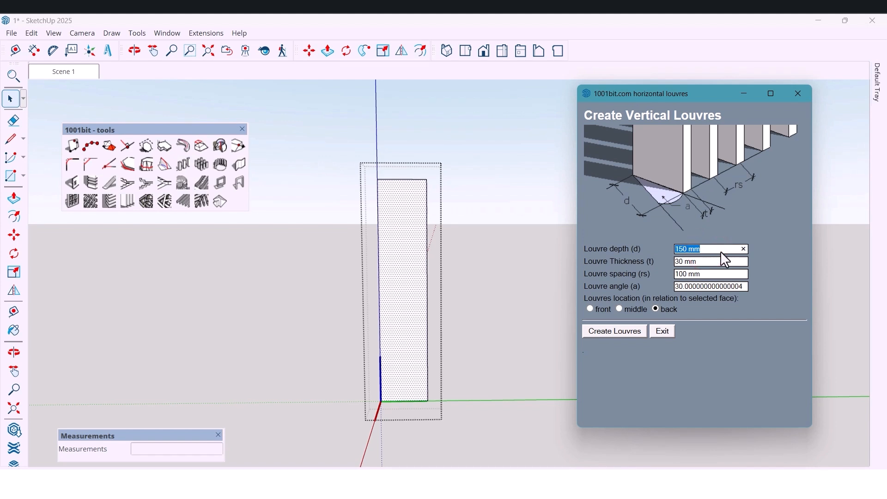
# Create vertical louvres across the panel with thickness 20, spacing 30 and angle 0
pyautogui.write('20')
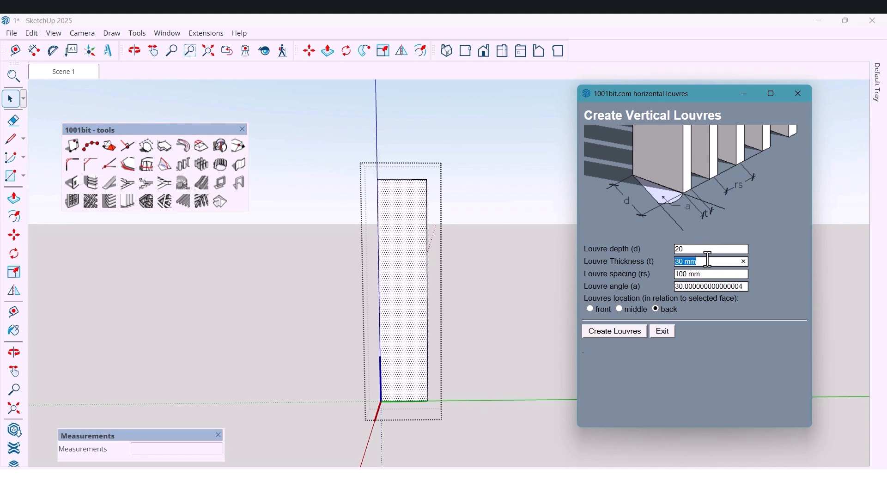
pyautogui.click(707, 274)
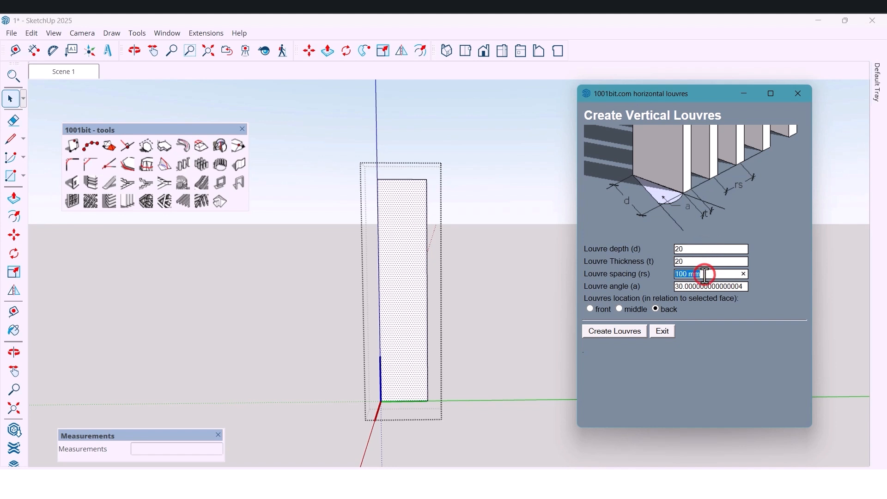
pyautogui.write('3')
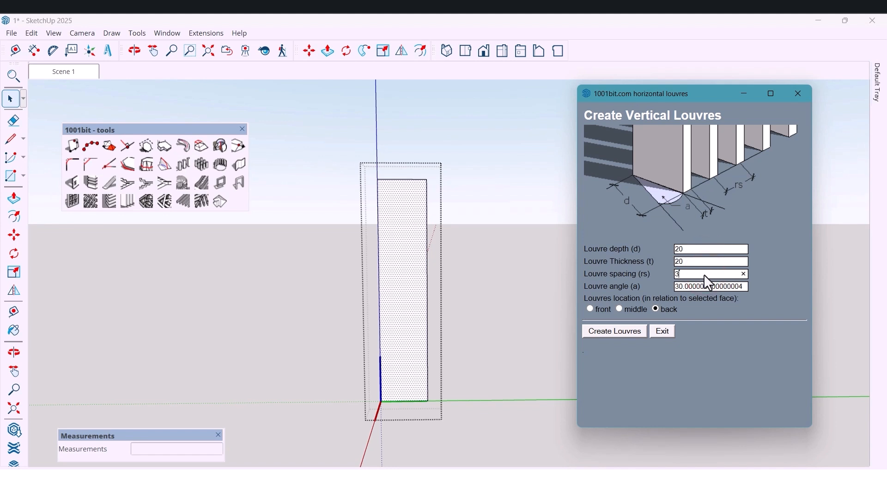
pyautogui.write('0')
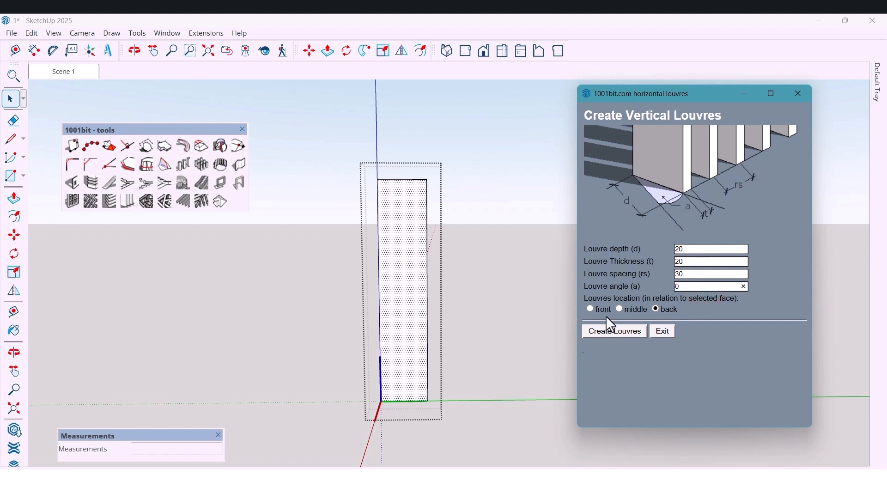
pyautogui.click(613, 330)
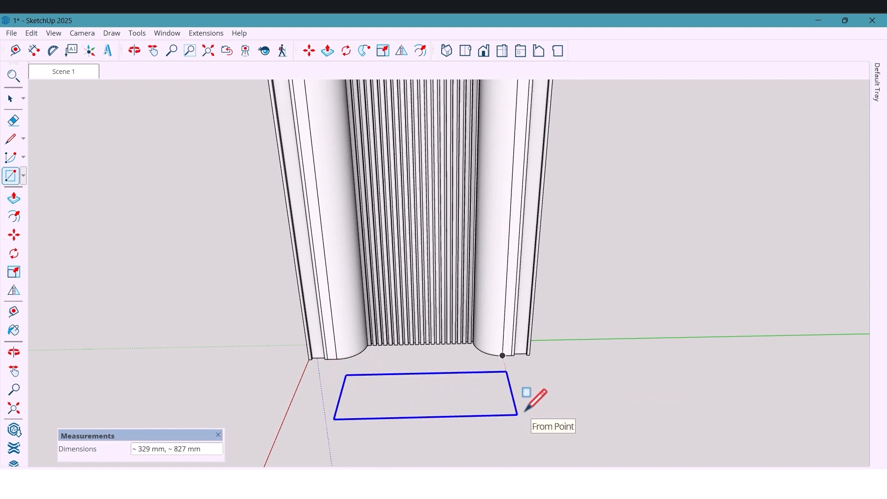
# Draw a 150 mm shelf rectangle and raise it into a thin 10 mm slab
pyautogui.write('15')
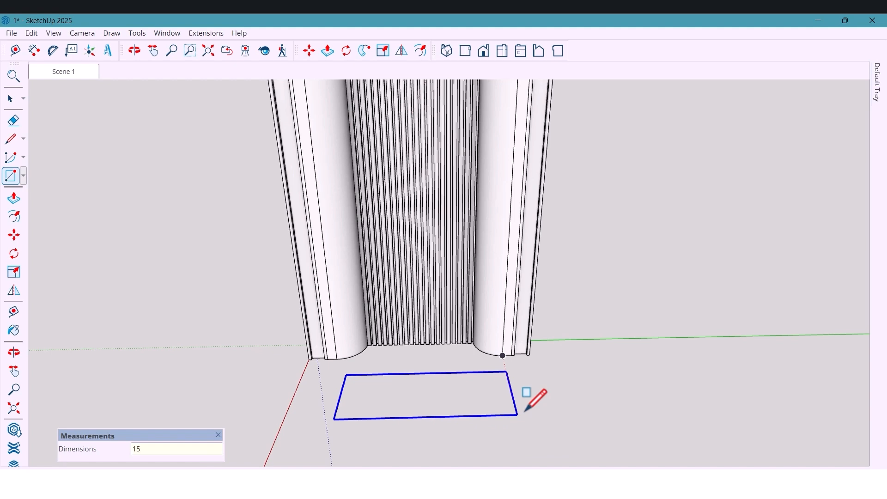
pyautogui.write('150,')
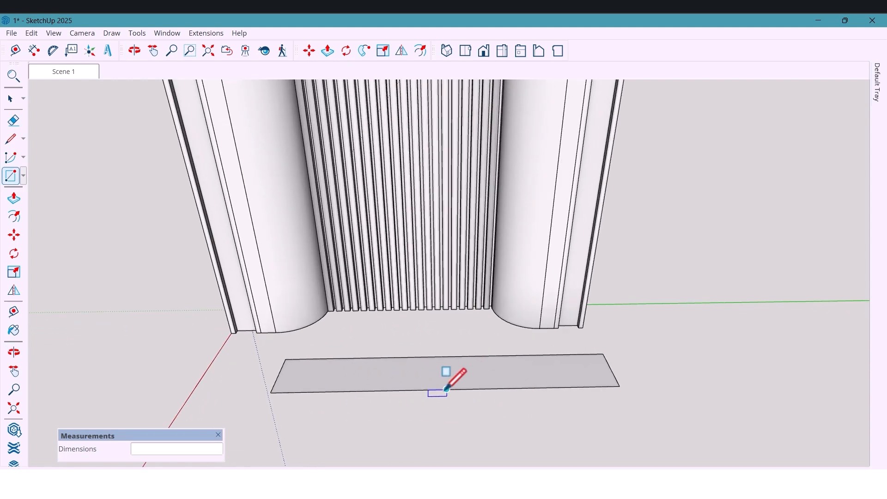
pyautogui.click(327, 50)
pyautogui.write('10')
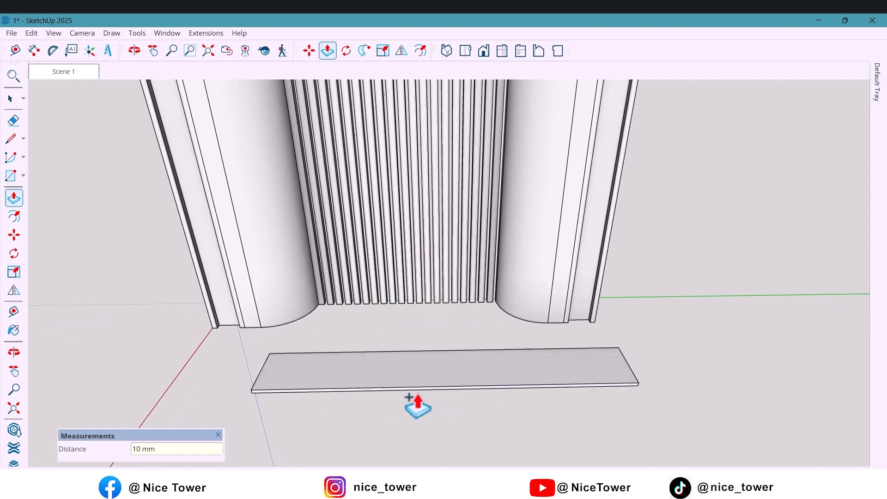
pyautogui.rightClick(396, 373)
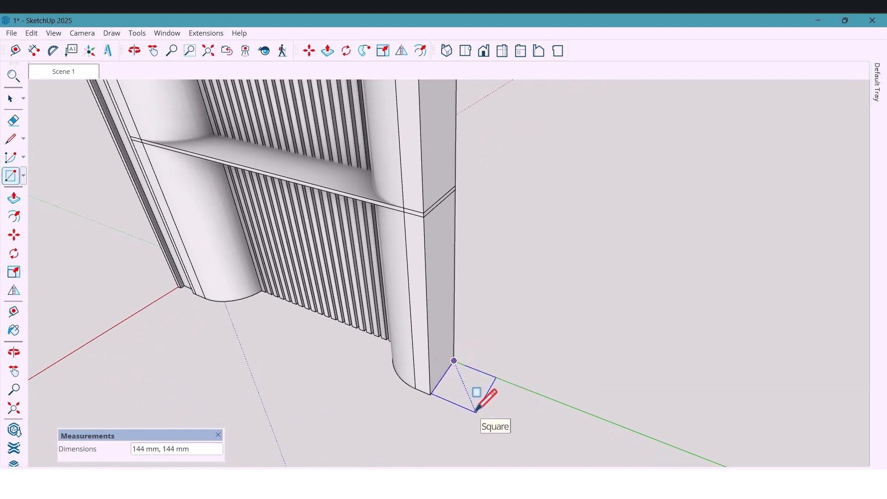
# Draw a 150 × 1 rectangle and move it onto the frame's bottom edge
pyautogui.write('150,')
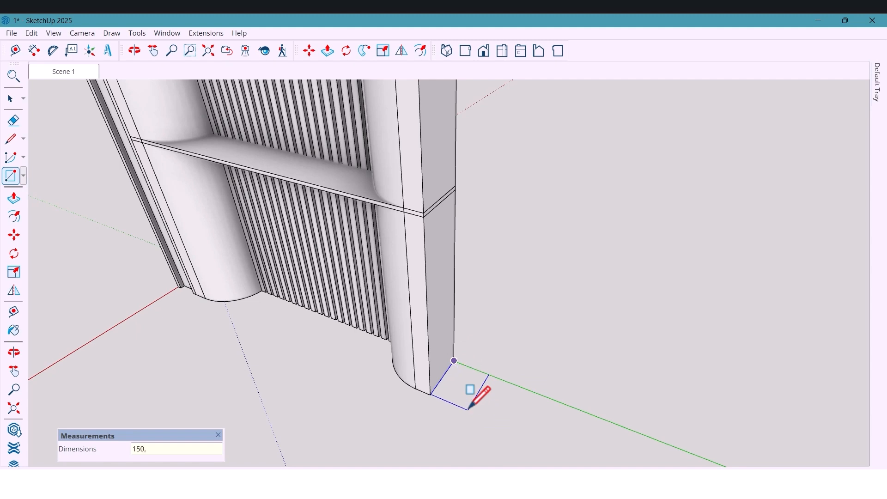
pyautogui.write('1')
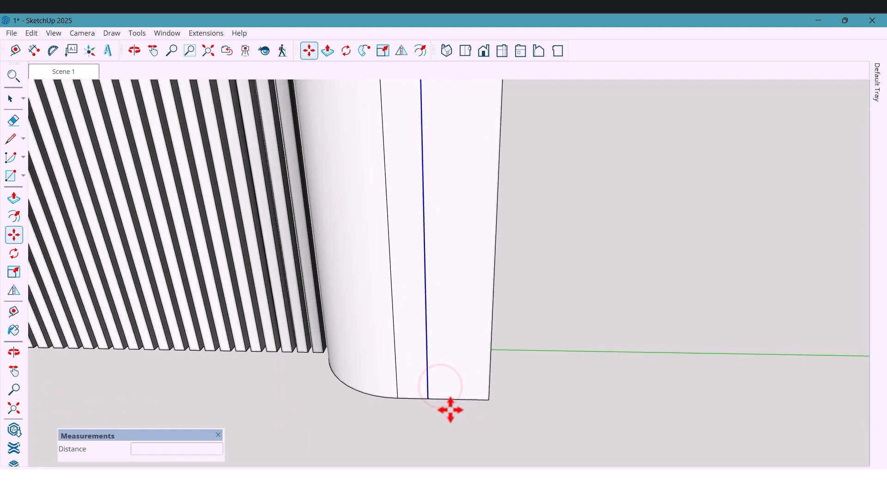
pyautogui.moveTo(450, 410); pyautogui.dragTo(426, 393)
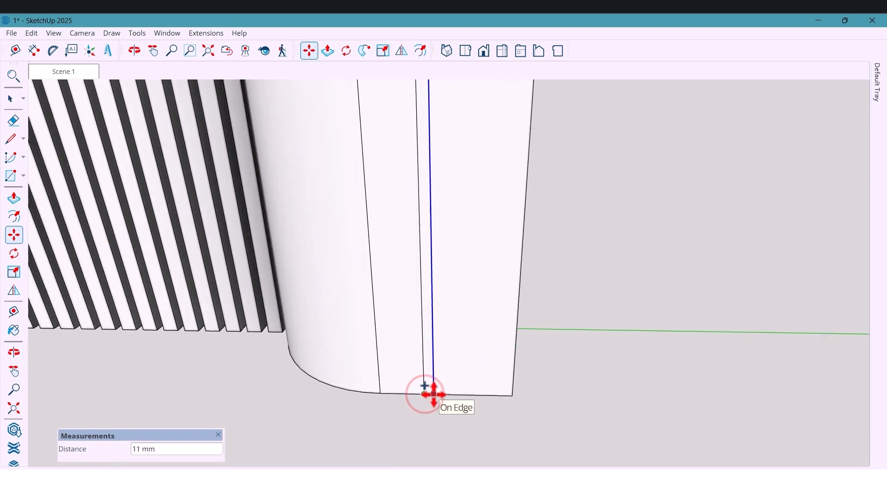
pyautogui.click(11, 99)
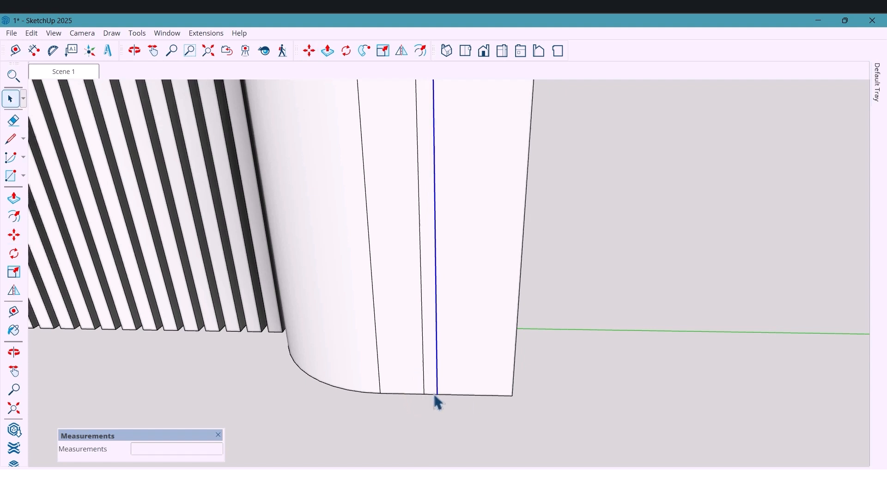
# Push/pull the thin strip up 70 into a full-height border strip
pyautogui.click(309, 51)
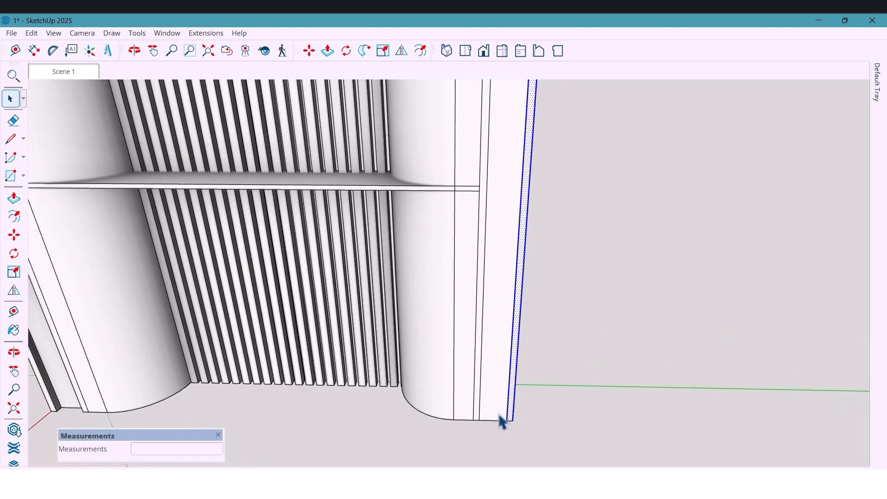
pyautogui.click(327, 50)
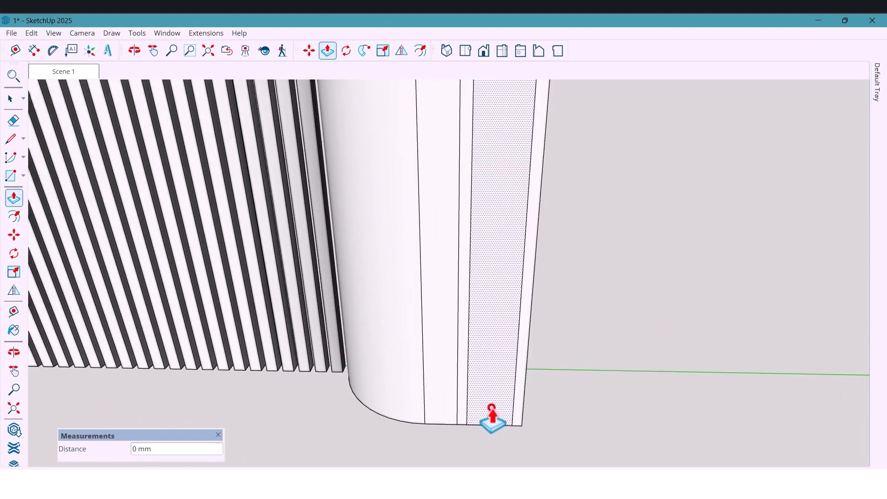
pyautogui.write('70')
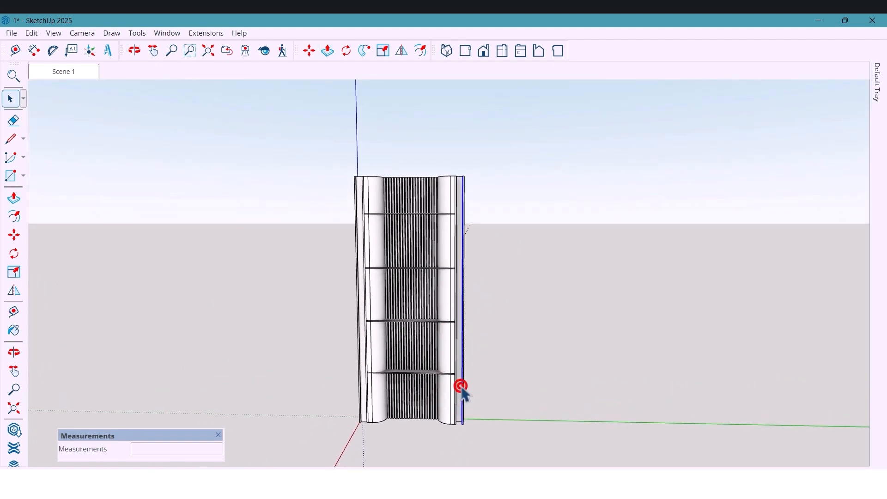
pyautogui.rightClick(461, 387)
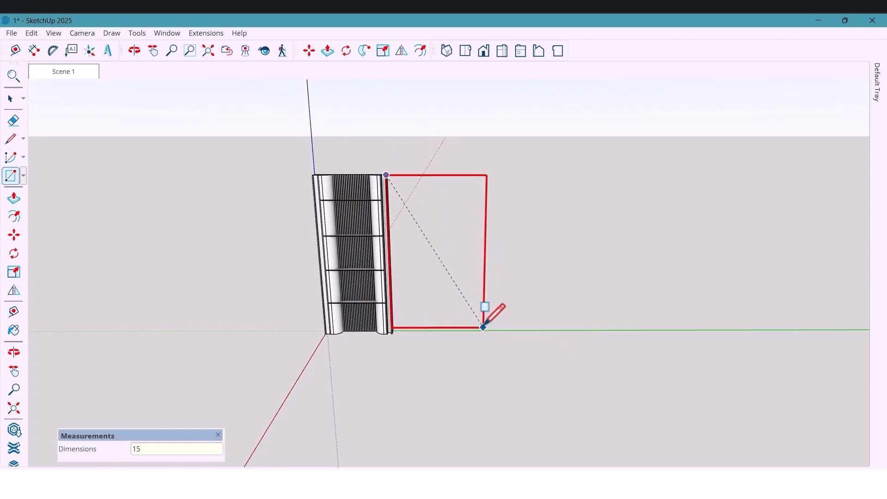
# Draw a 1500 by 2 rectangle beside the frame and offset a 1-unit inner border
pyautogui.write('1500,2')
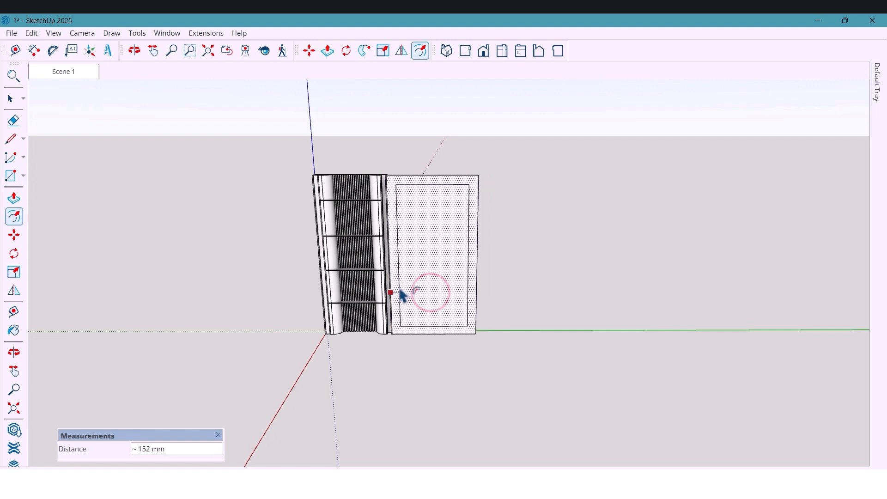
pyautogui.write('1')
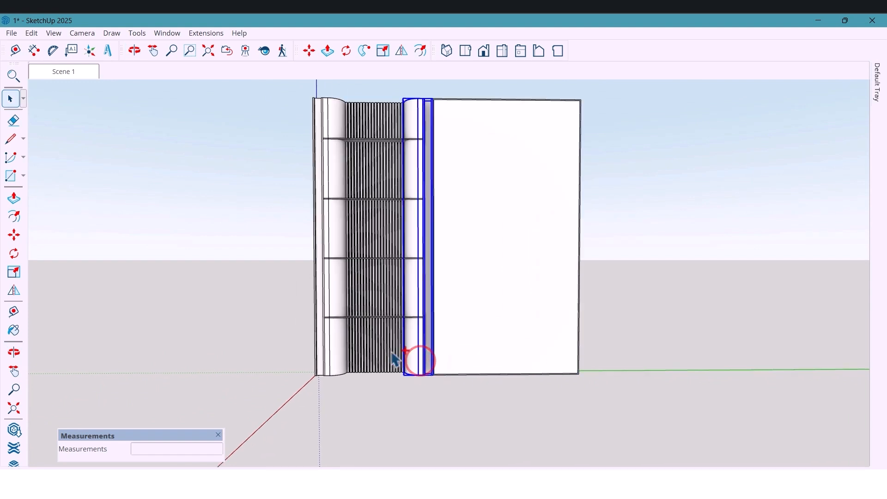
pyautogui.click(334, 342)
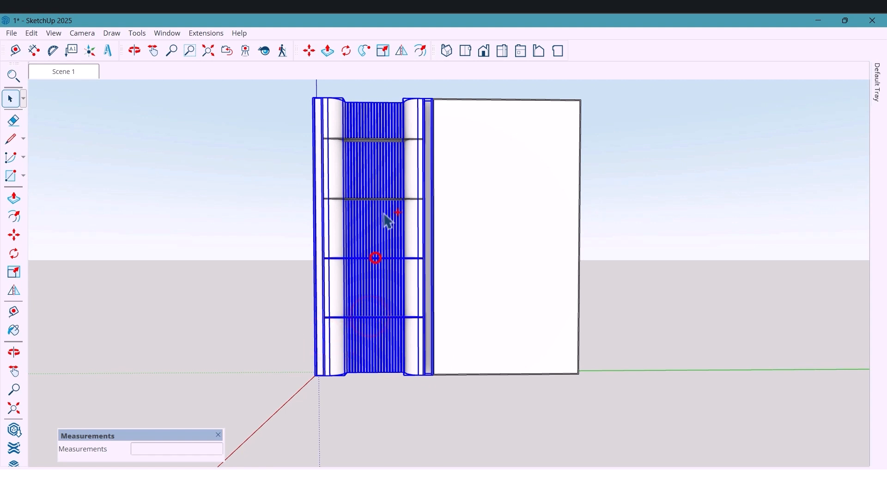
pyautogui.moveTo(375, 139)
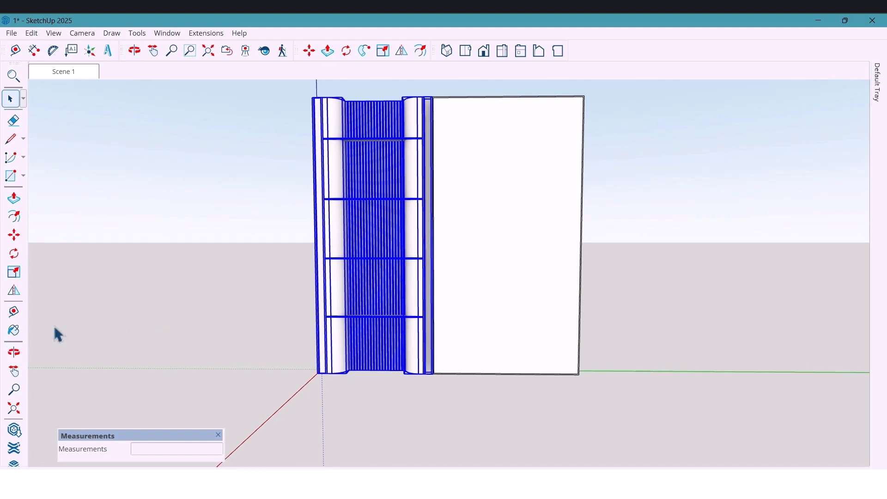
pyautogui.click(402, 50)
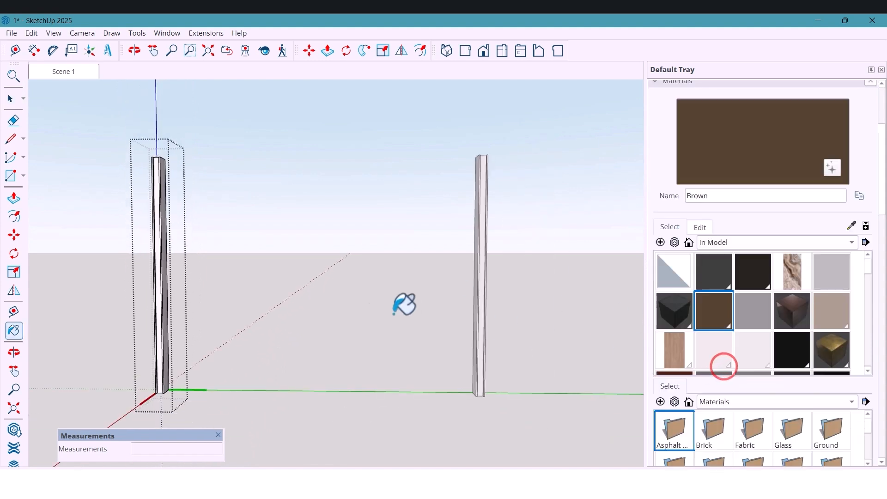
# Pick plain light swatches from the In Model materials to paint the curved posts
pyautogui.click(167, 262)
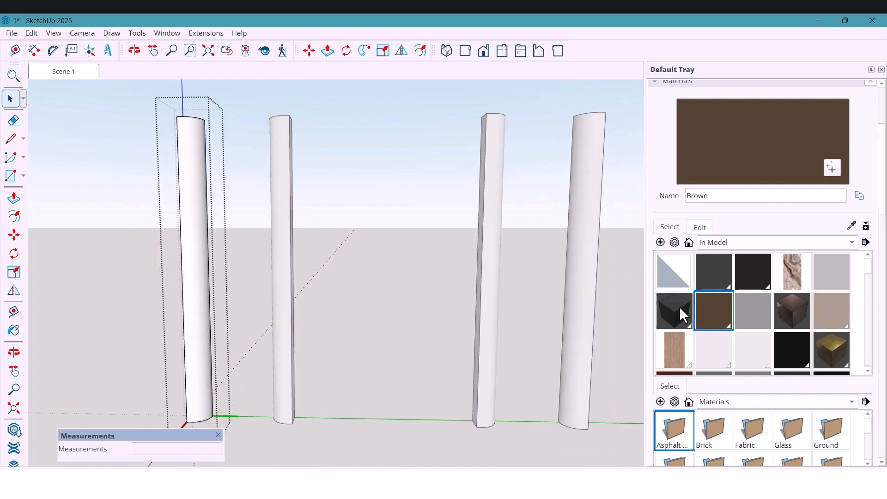
pyautogui.moveTo(758, 360)
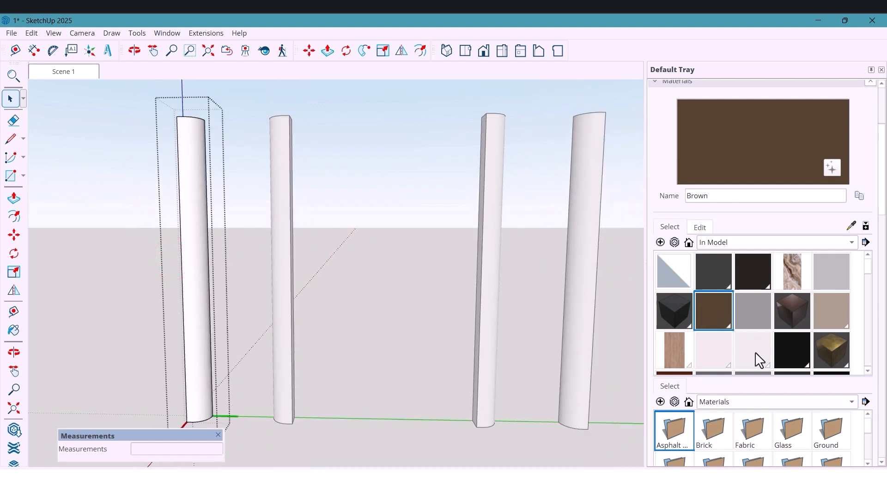
pyautogui.click(752, 350)
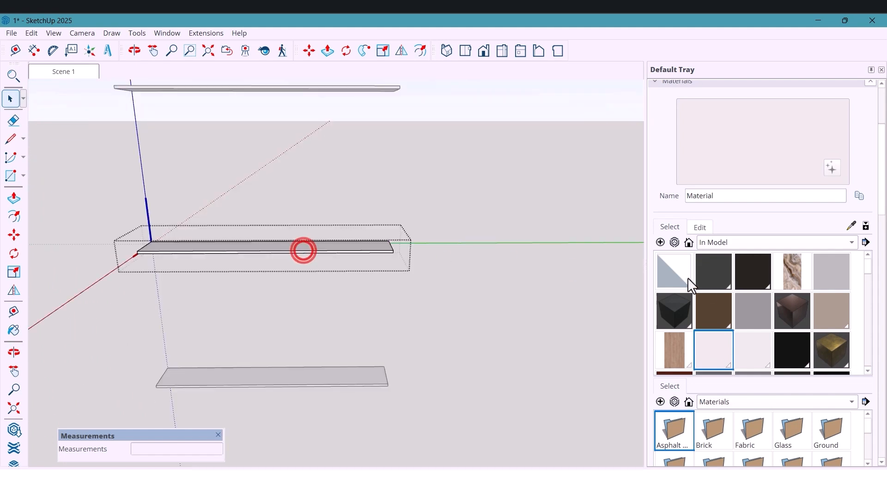
# Select a shelf and choose a grey In Model material for recolouring it
pyautogui.click(791, 310)
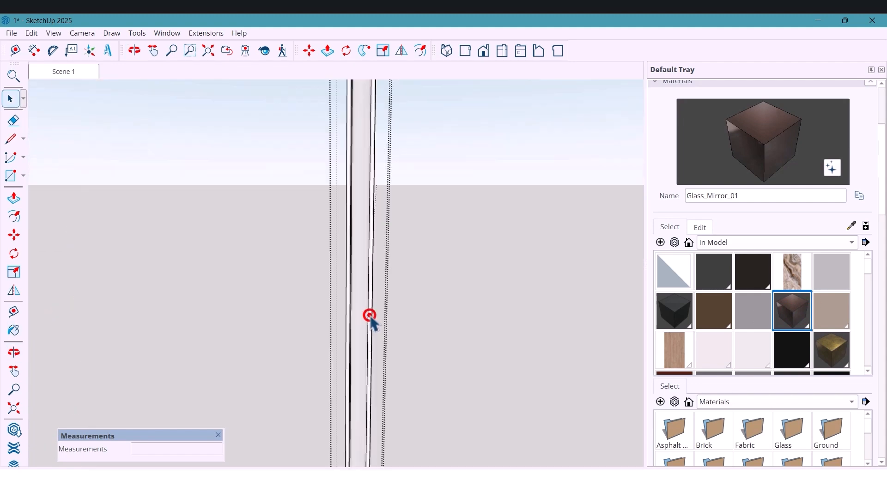
pyautogui.scroll(-3)
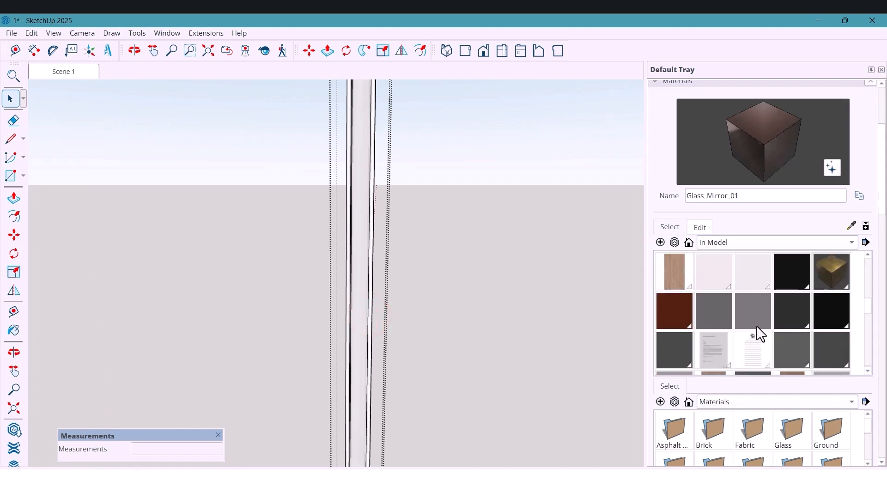
pyautogui.click(791, 310)
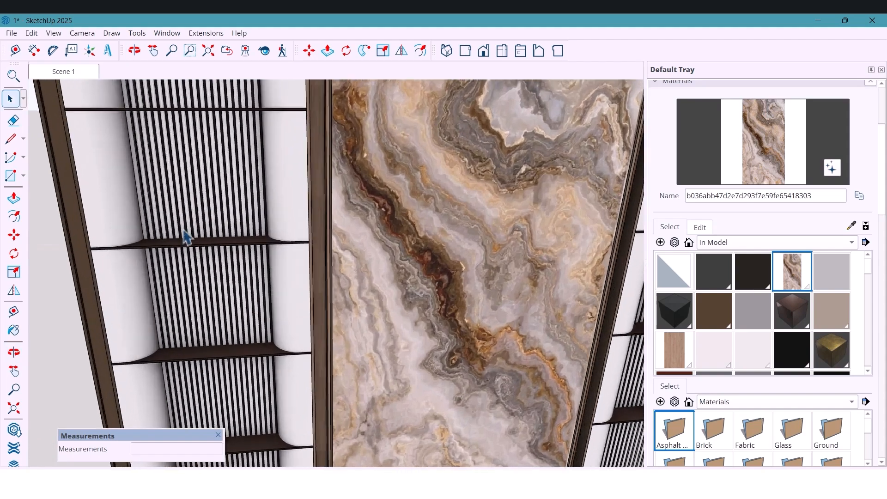
pyautogui.click(134, 51)
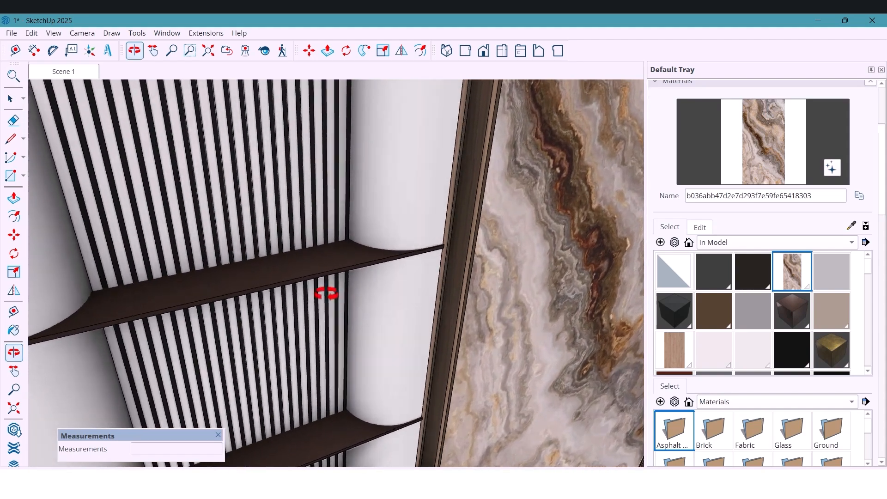